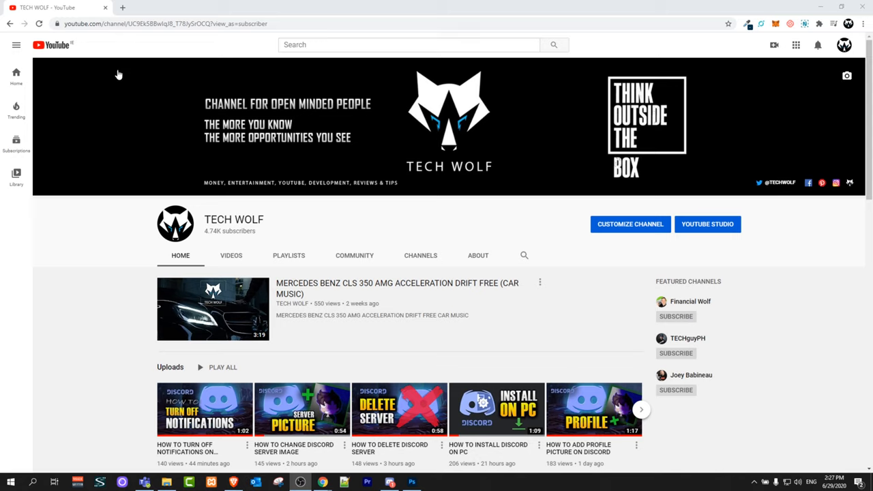
mouse_move(116, 46)
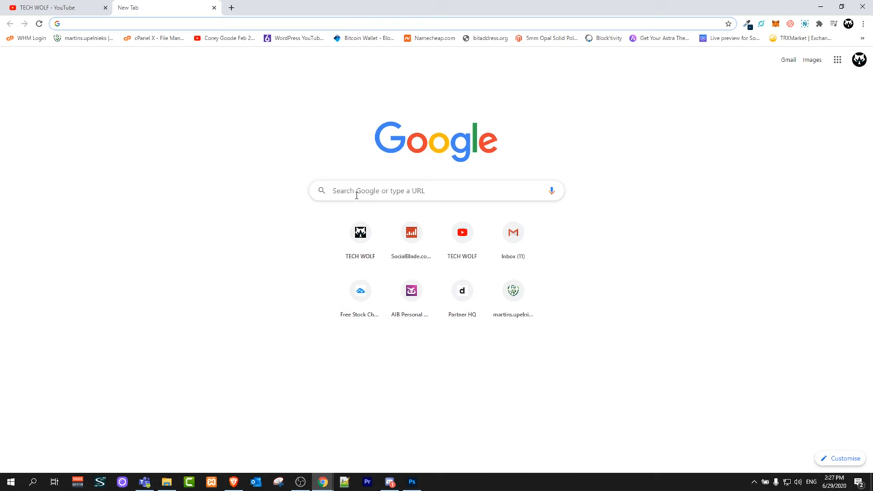
Step: Search Google for 'paypal customer service'
text(paypal customer service)
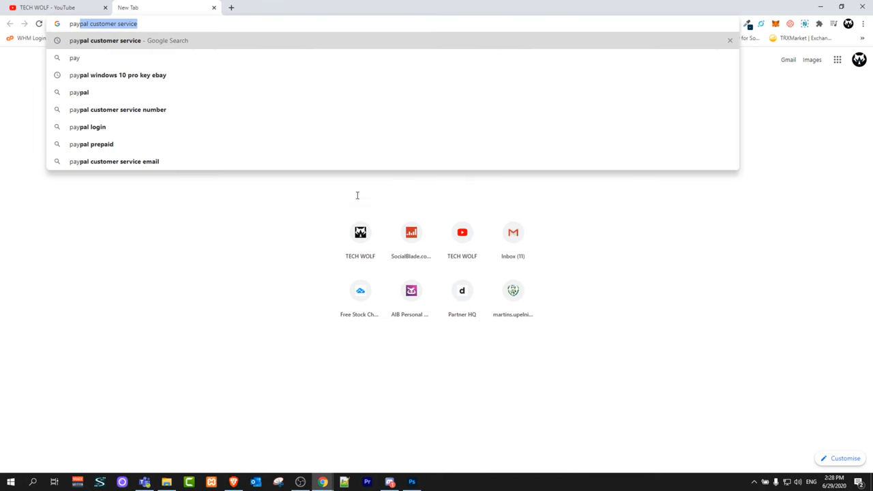
key(Enter)
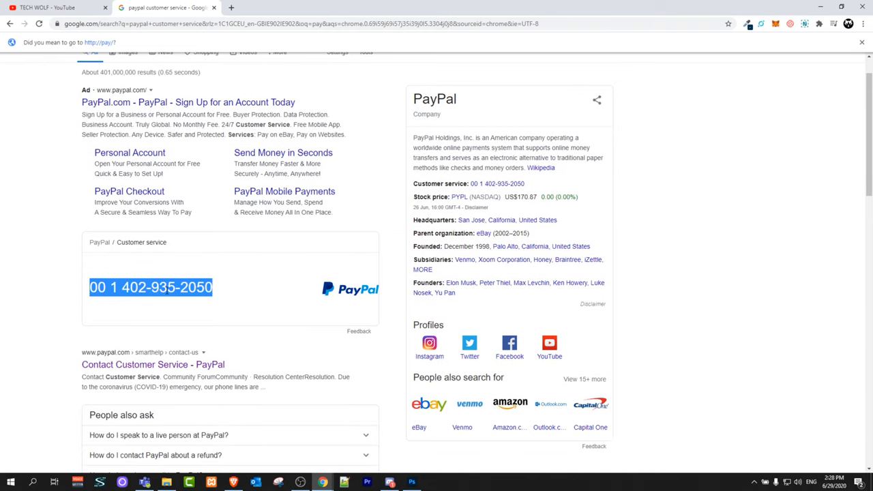
mouse_move(93, 339)
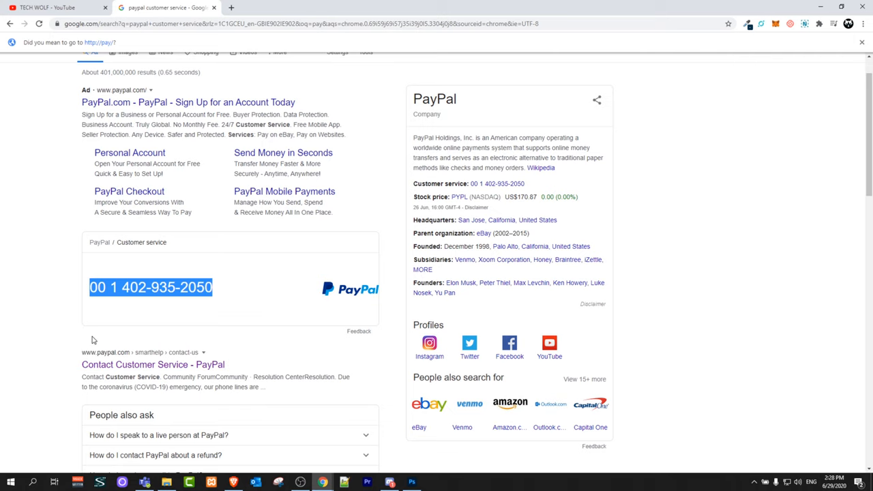
Step: Open the 'Contact Customer Service - PayPal' search result
scroll(down, 3)
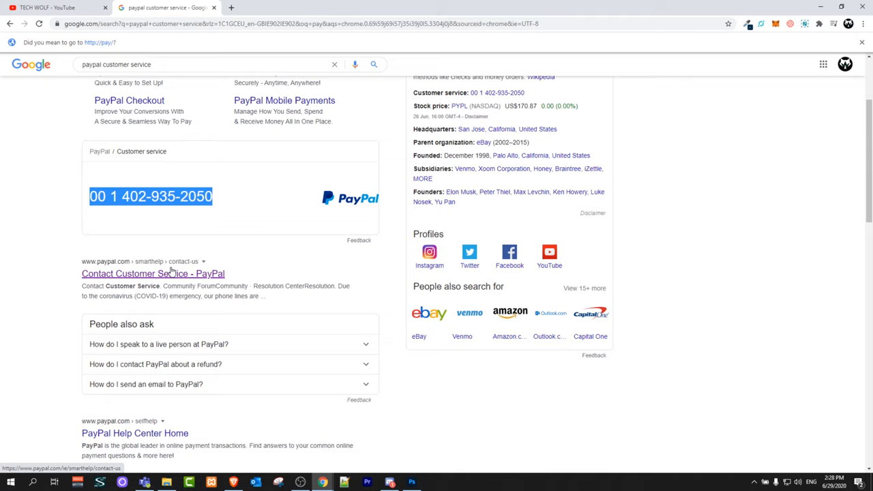
click(153, 273)
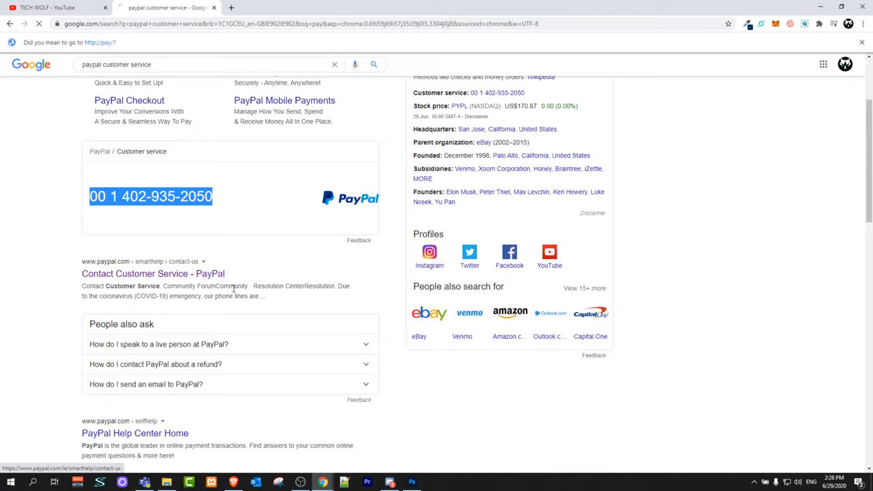
click(153, 273)
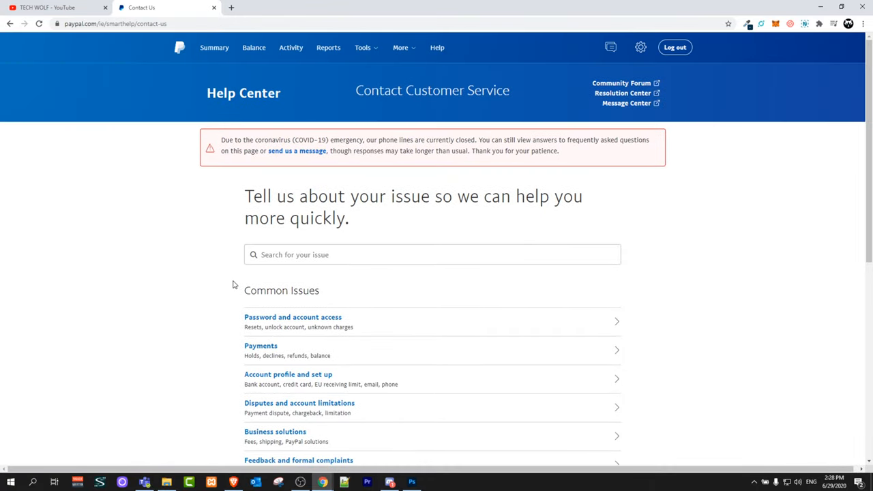
Step: Scroll to the 'Other ways to contact us' section (Message us, Ask the community, Resolution Center)
scroll(down, 3)
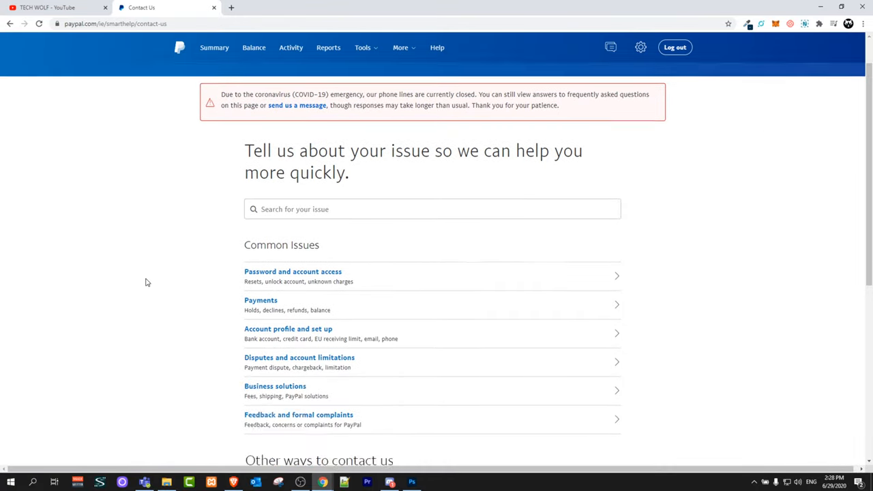
scroll(down, 3)
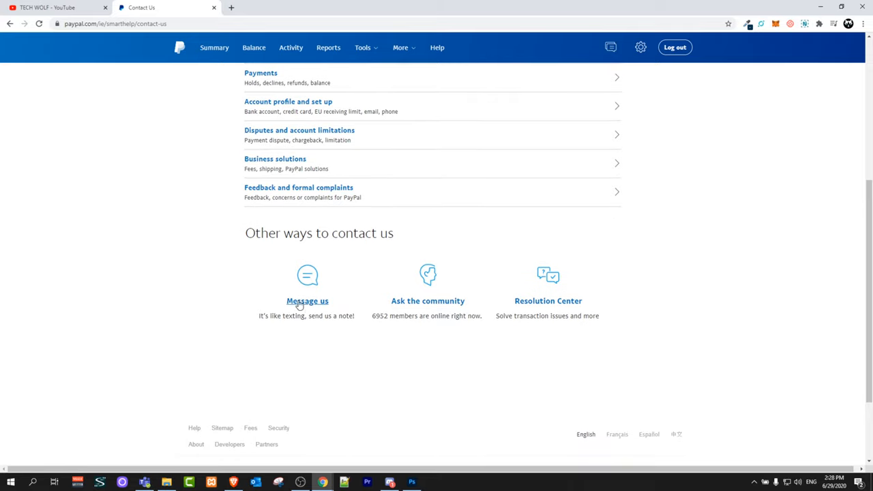
Step: Open the Message Us virtual agent chat and focus the 'Send a message' box
click(307, 300)
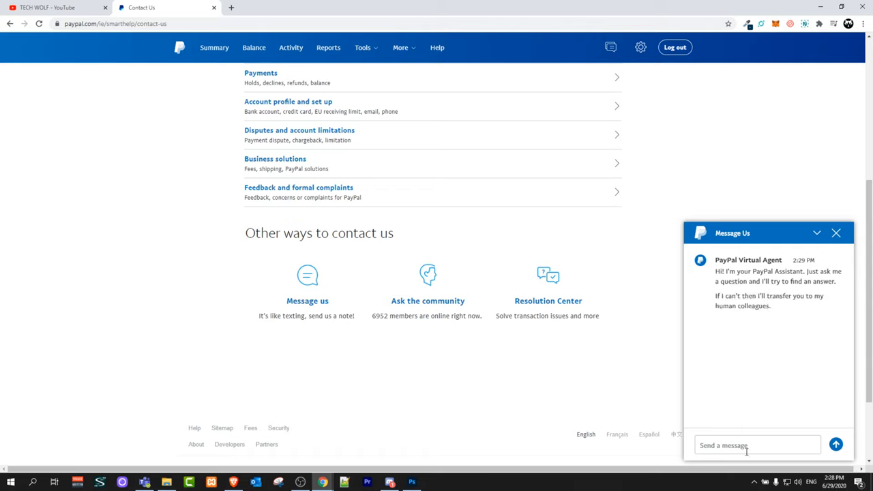
mouse_move(723, 451)
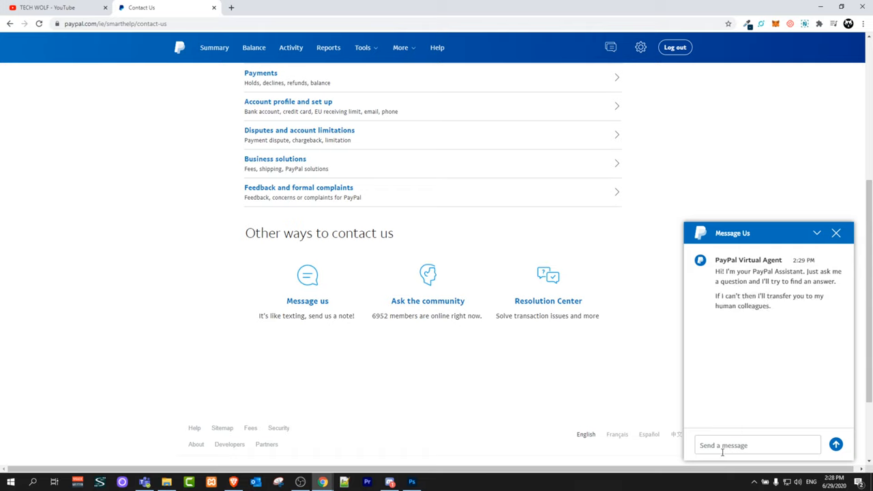
click(757, 444)
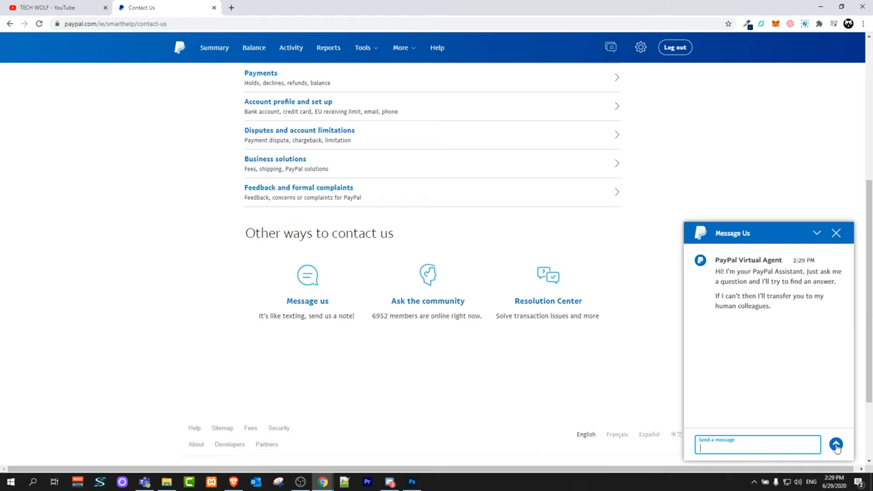
mouse_move(836, 448)
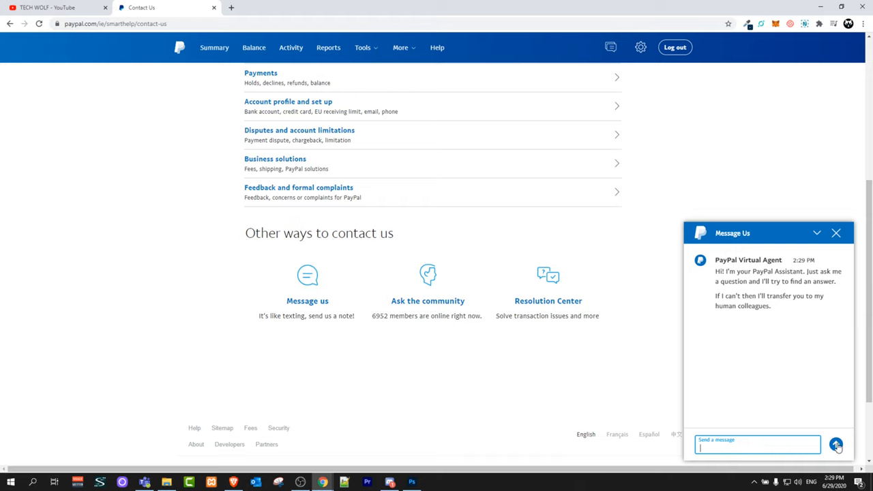
mouse_move(512, 348)
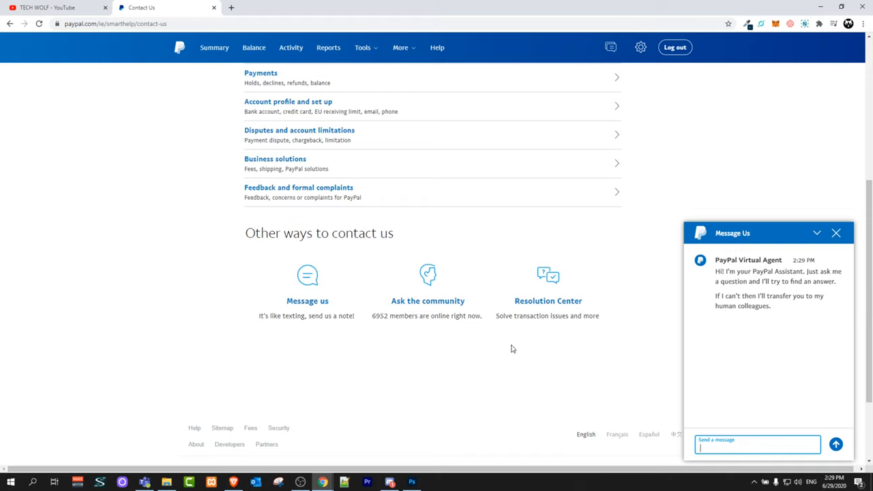
mouse_move(234, 317)
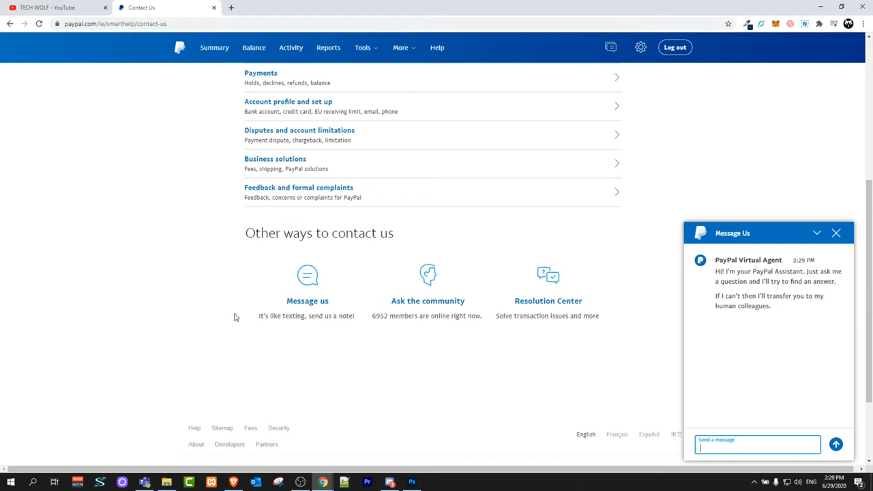